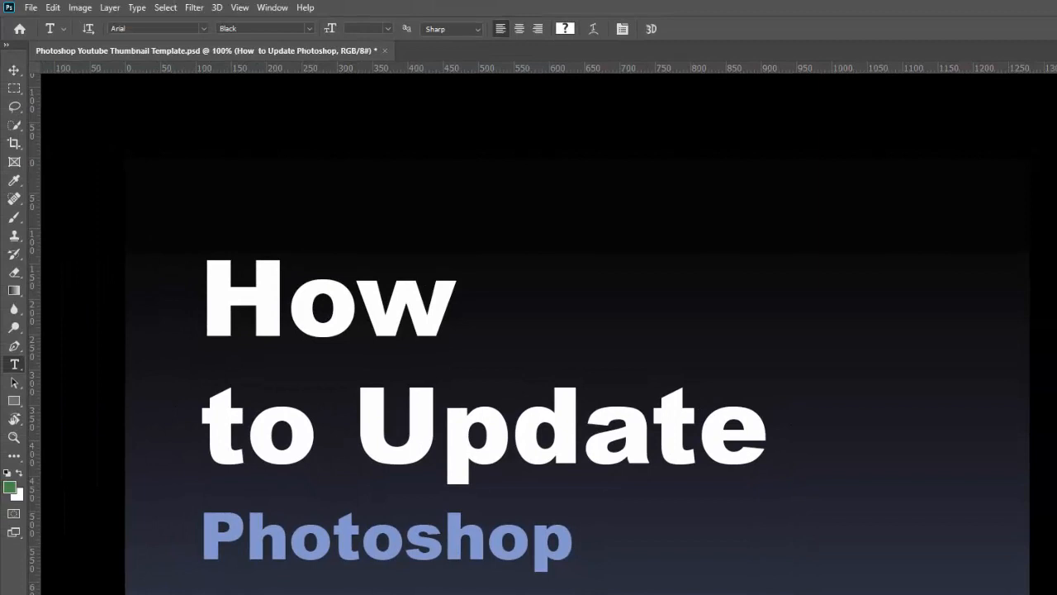
{"action": "mouse_move", "coordinate": [460, 174]}
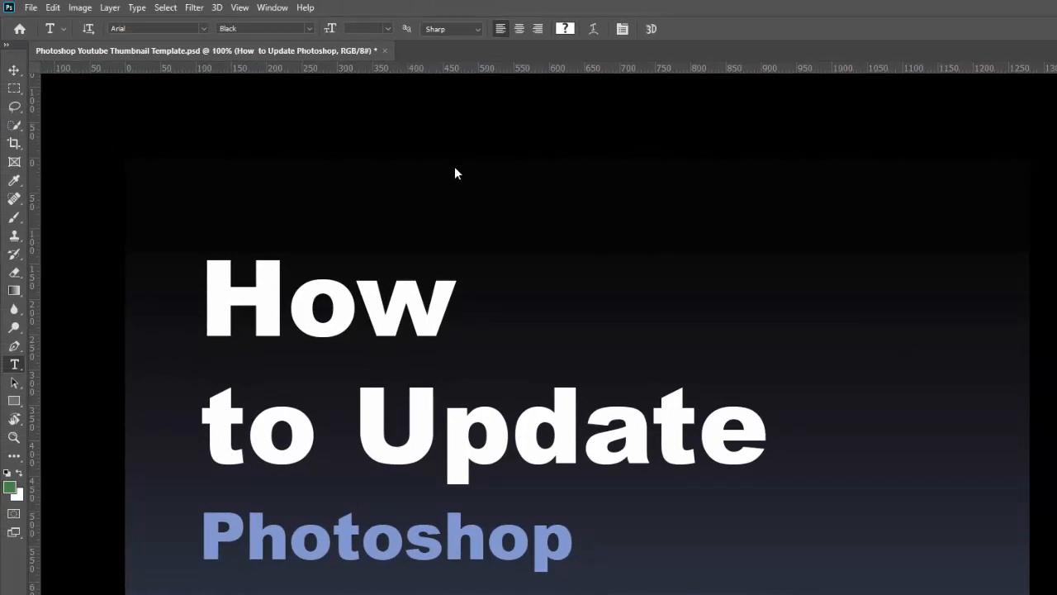
Bring up Photoshop's Help menu to reach the Updates command.
{"action": "left_click", "coordinate": [304, 6]}
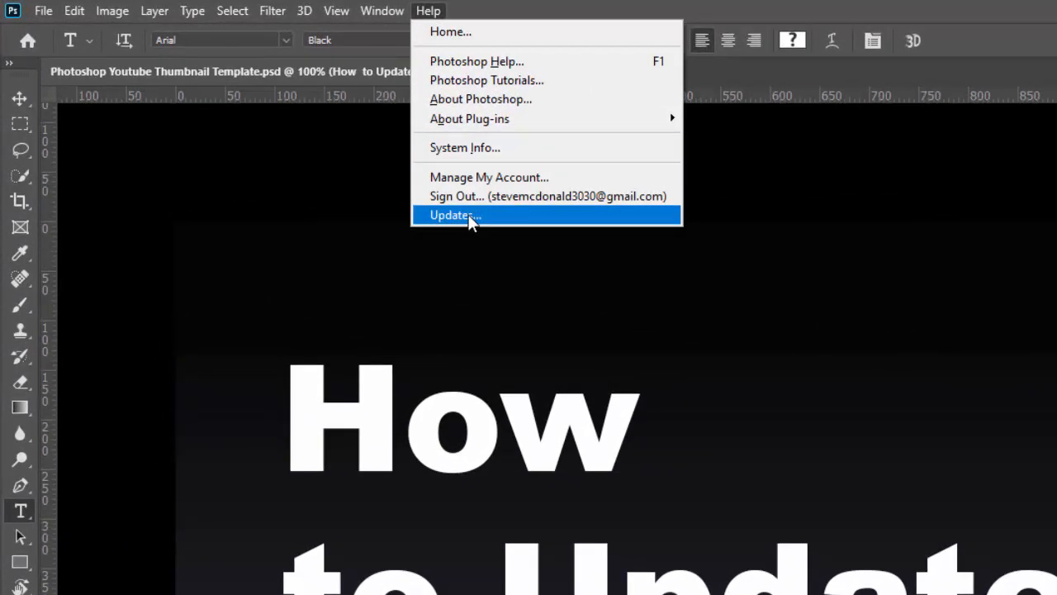
Launch Creative Cloud Desktop's Updates page via Help > Updates, listing Photoshop and Camera Raw.
{"action": "left_click", "coordinate": [456, 214]}
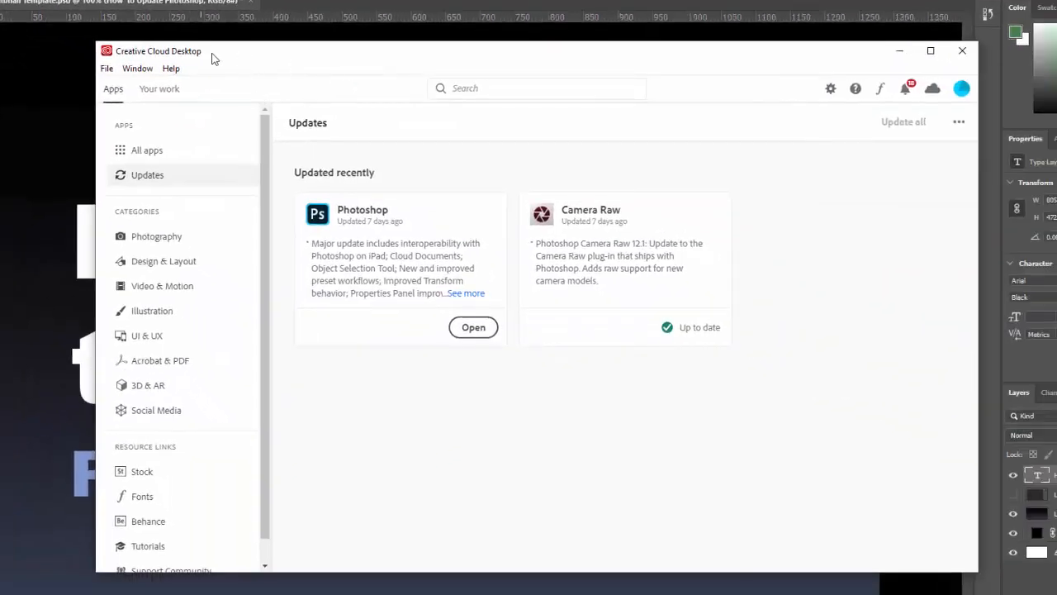
{"action": "mouse_move", "coordinate": [268, 60]}
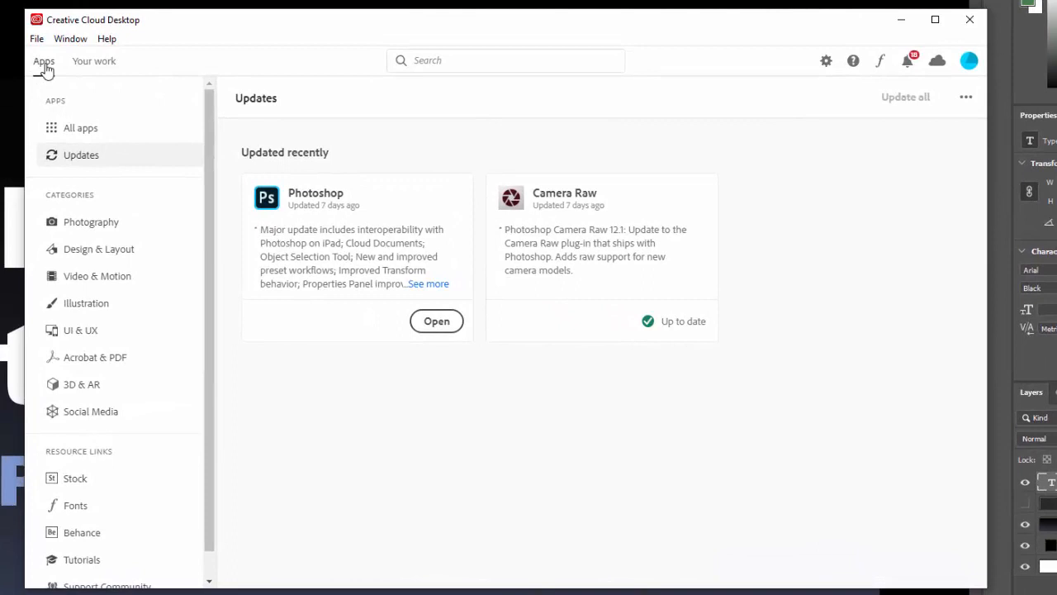
{"action": "mouse_move", "coordinate": [192, 81]}
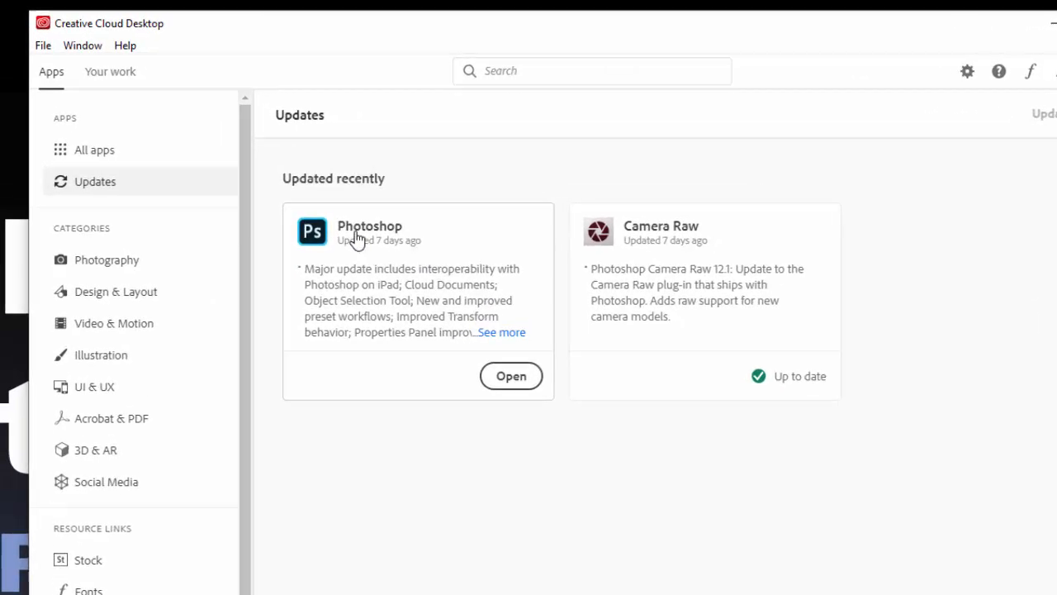
{"action": "mouse_move", "coordinate": [150, 197]}
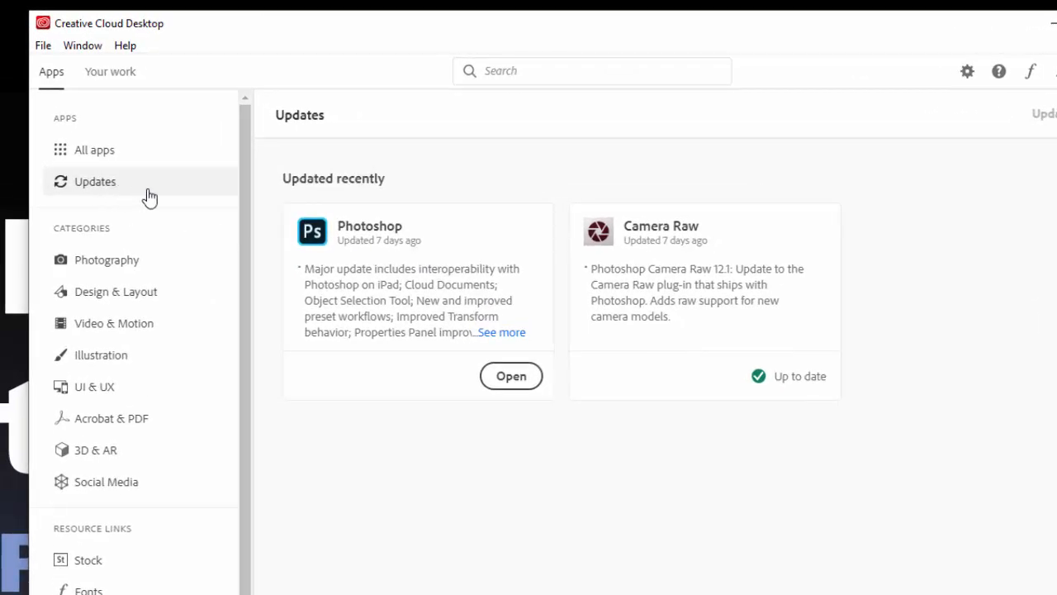
{"action": "mouse_move", "coordinate": [159, 199]}
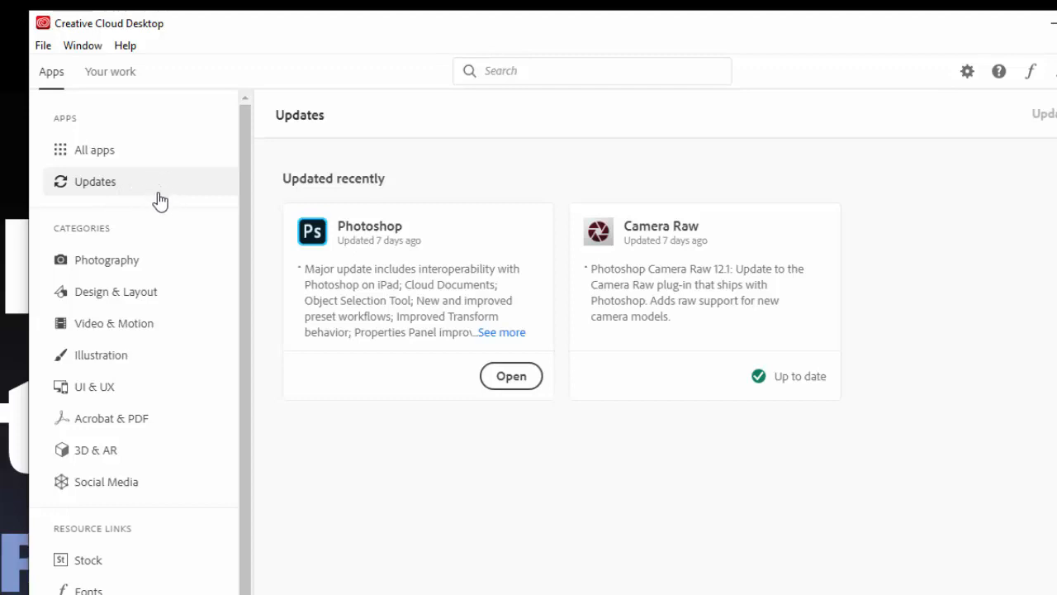
{"action": "mouse_move", "coordinate": [172, 185]}
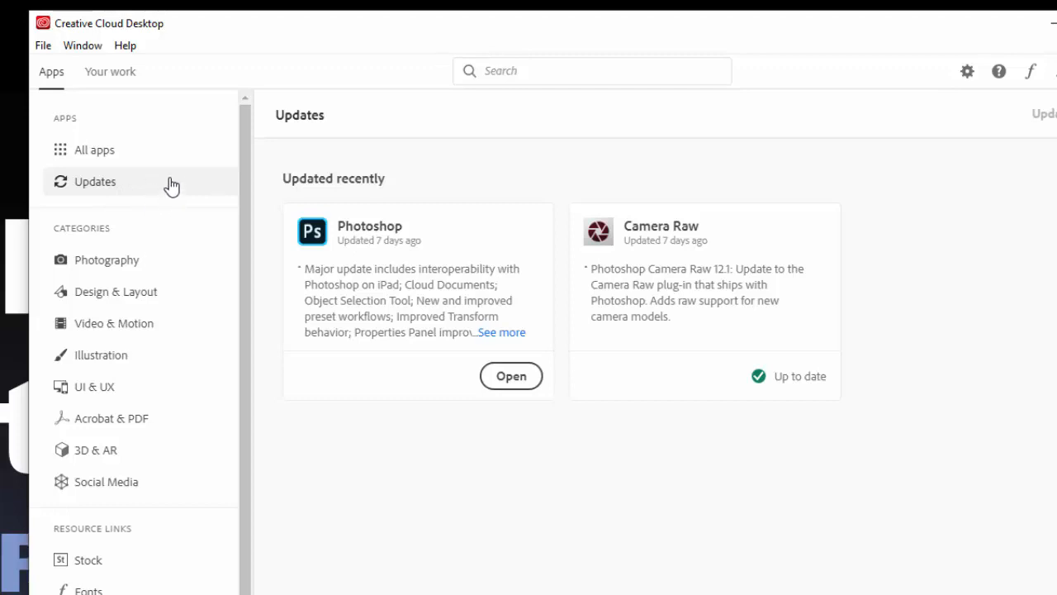
{"action": "mouse_move", "coordinate": [150, 195]}
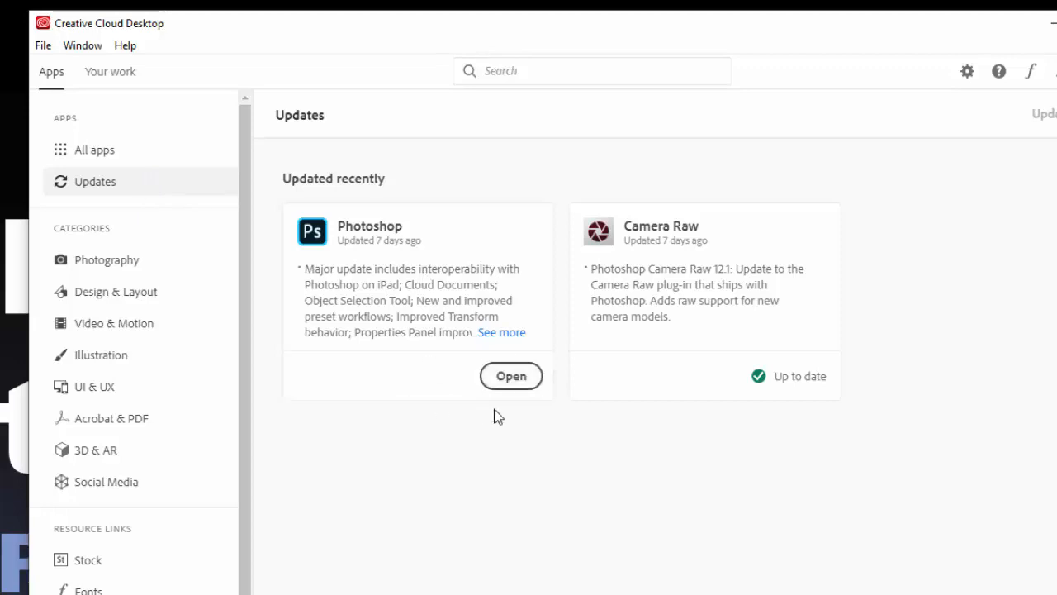
{"action": "mouse_move", "coordinate": [466, 360]}
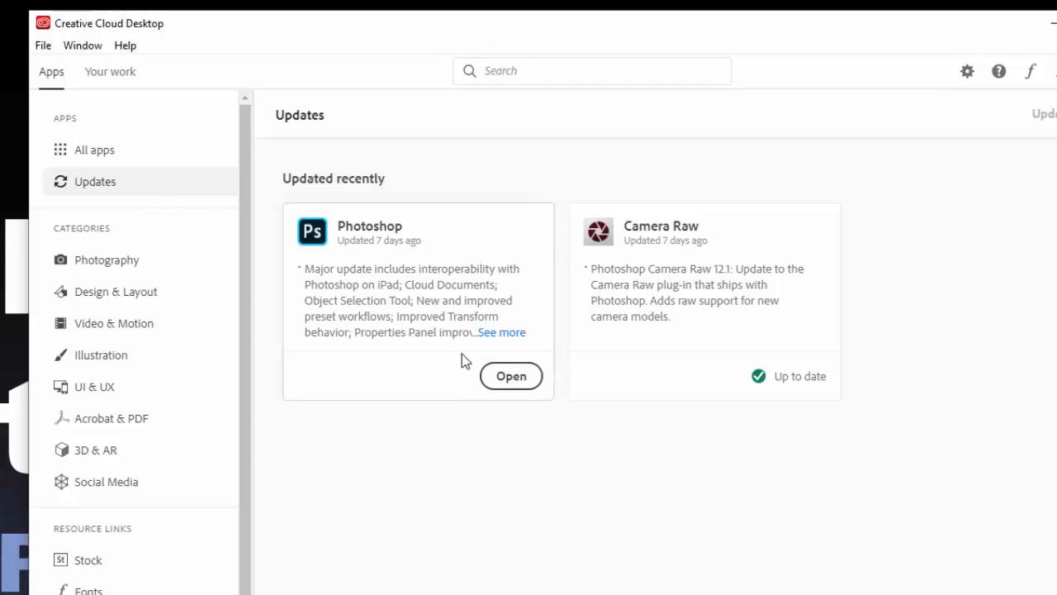
{"action": "mouse_move", "coordinate": [452, 363]}
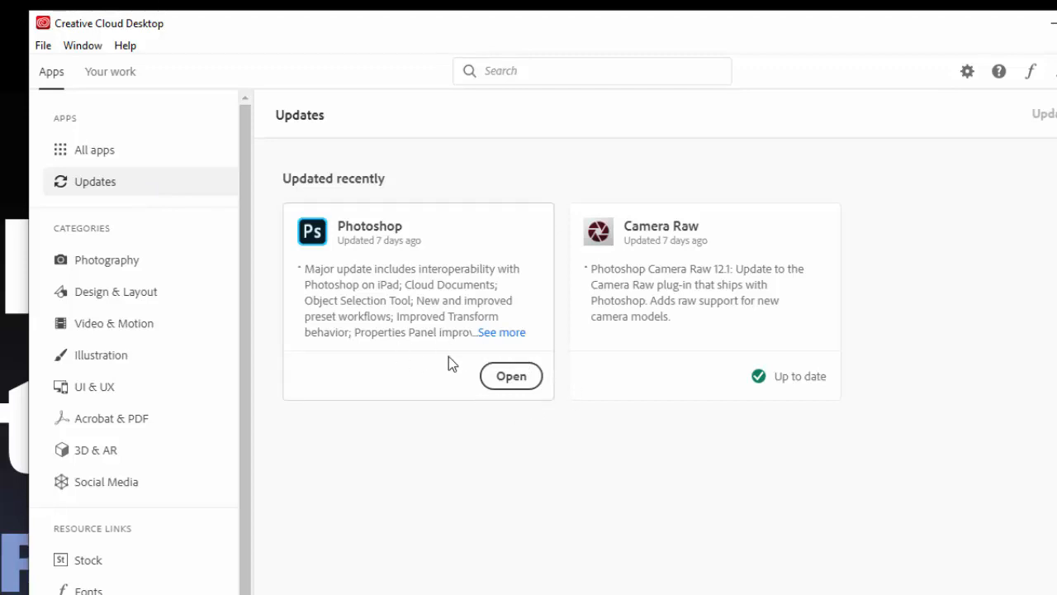
{"action": "mouse_move", "coordinate": [340, 251]}
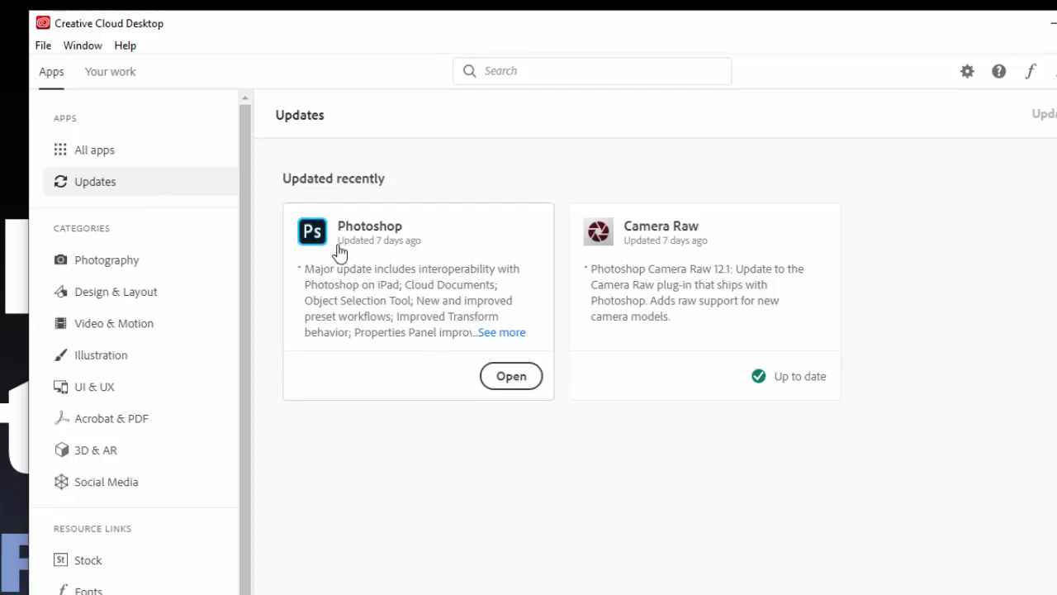
{"action": "mouse_move", "coordinate": [413, 254]}
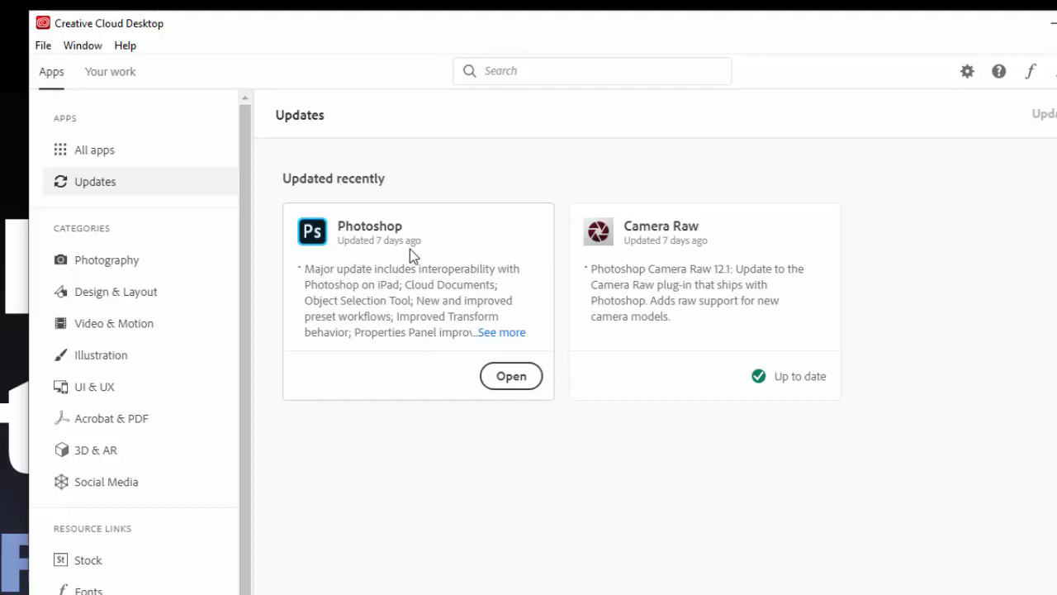
{"action": "mouse_move", "coordinate": [452, 410]}
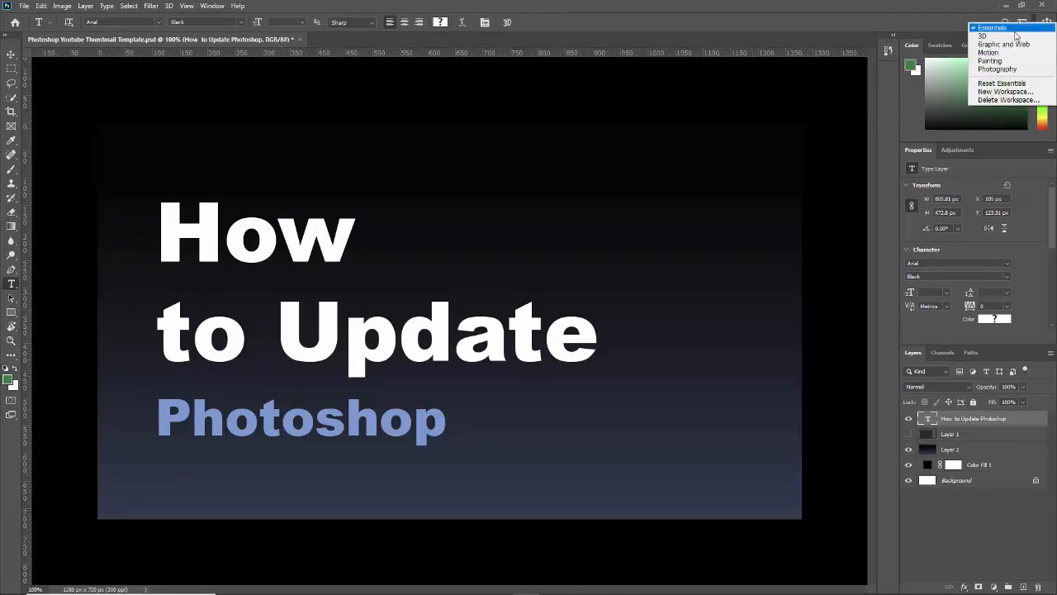
{"action": "mouse_move", "coordinate": [1001, 83]}
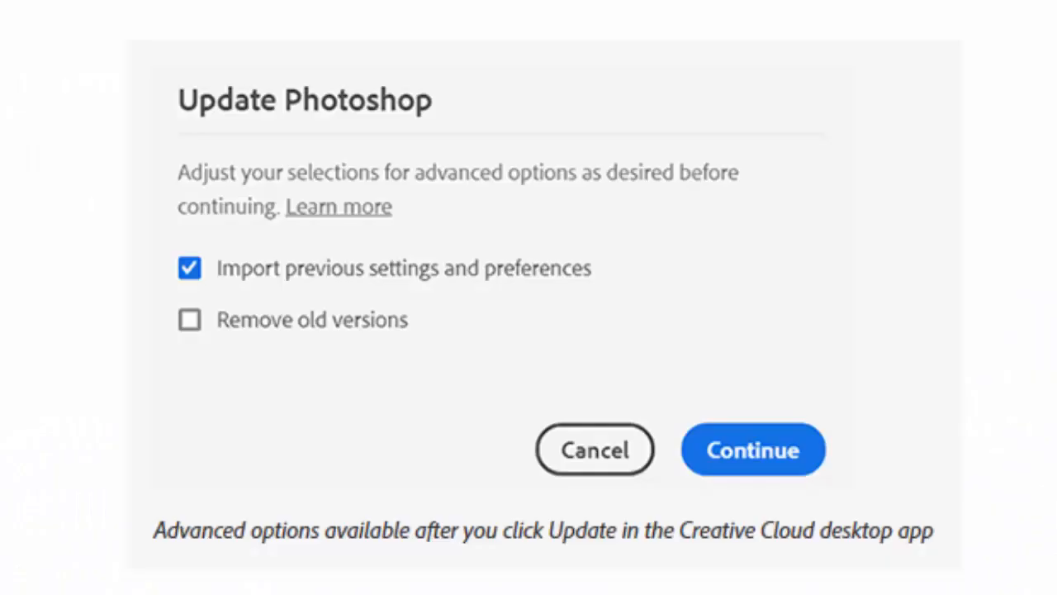
{"action": "mouse_move", "coordinate": [235, 23]}
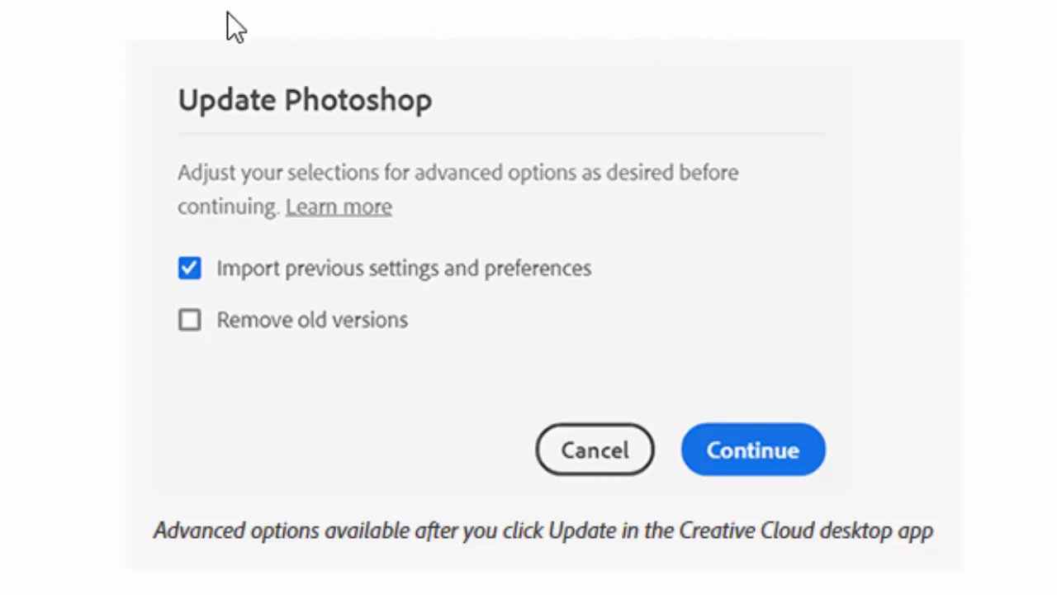
{"action": "mouse_move", "coordinate": [763, 91]}
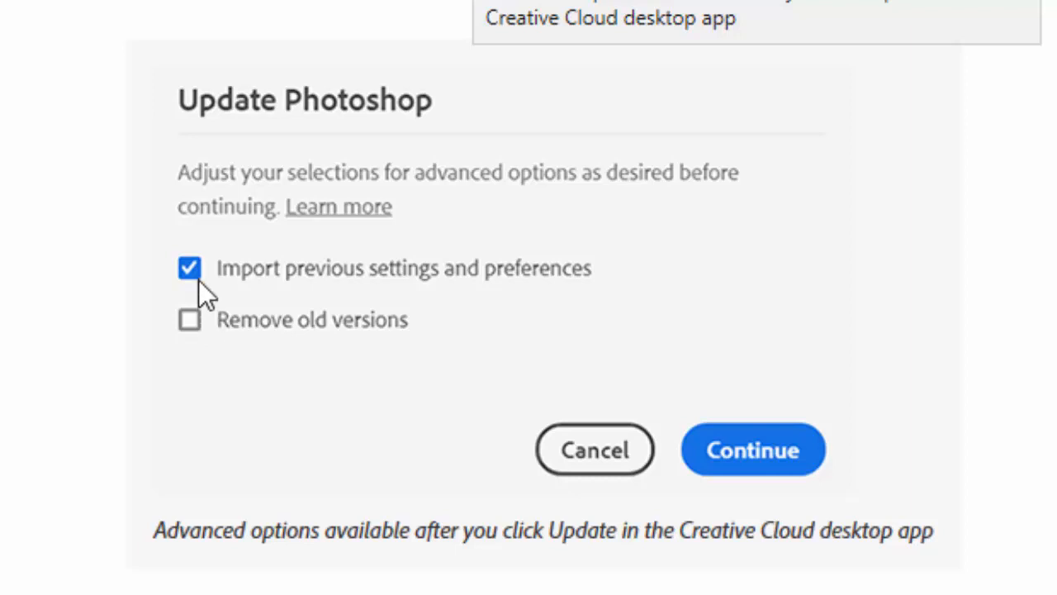
{"action": "mouse_move", "coordinate": [239, 300]}
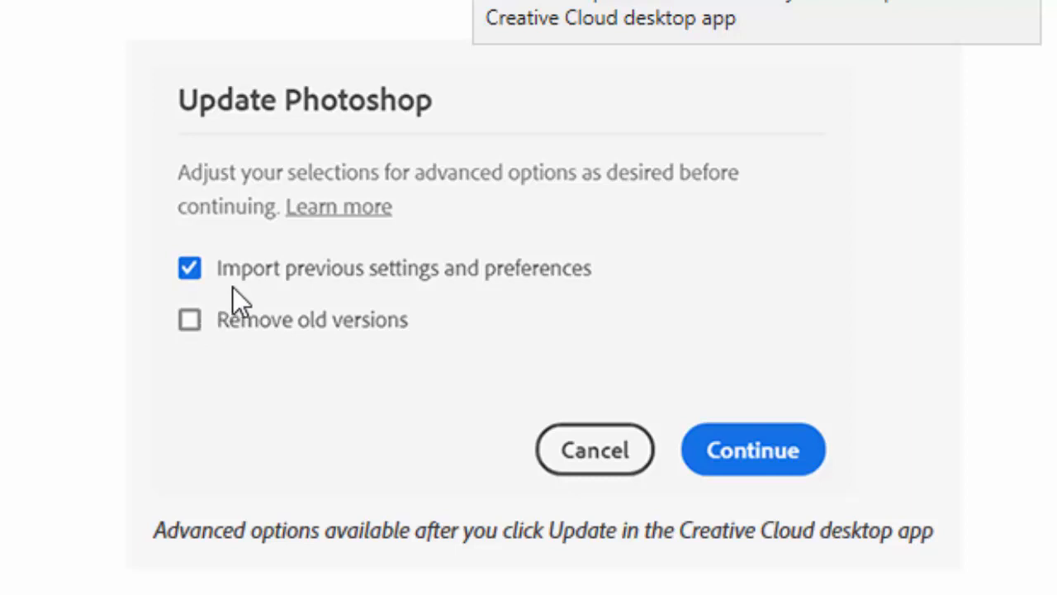
{"action": "mouse_move", "coordinate": [598, 298]}
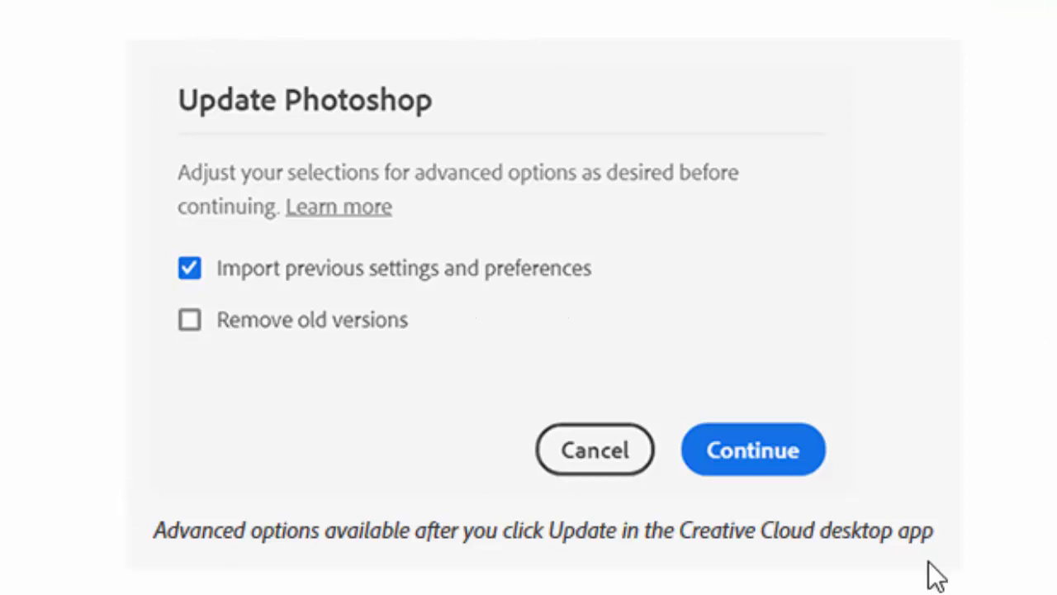
{"action": "mouse_move", "coordinate": [1049, 379]}
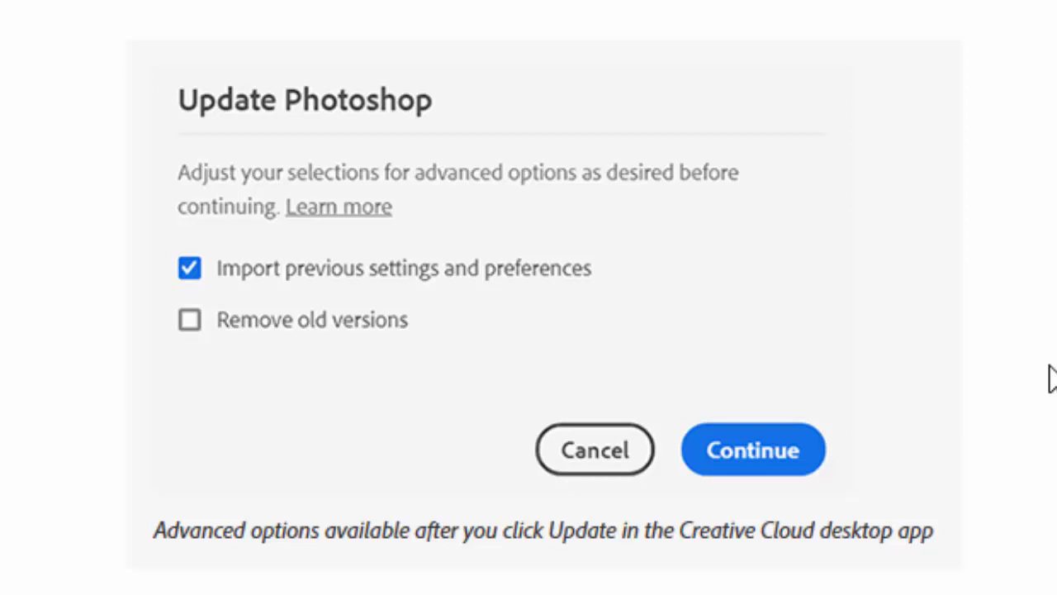
Dismiss the Update Photoshop options, keeping Import previous settings on and Remove old versions off.
{"action": "left_click", "coordinate": [753, 449]}
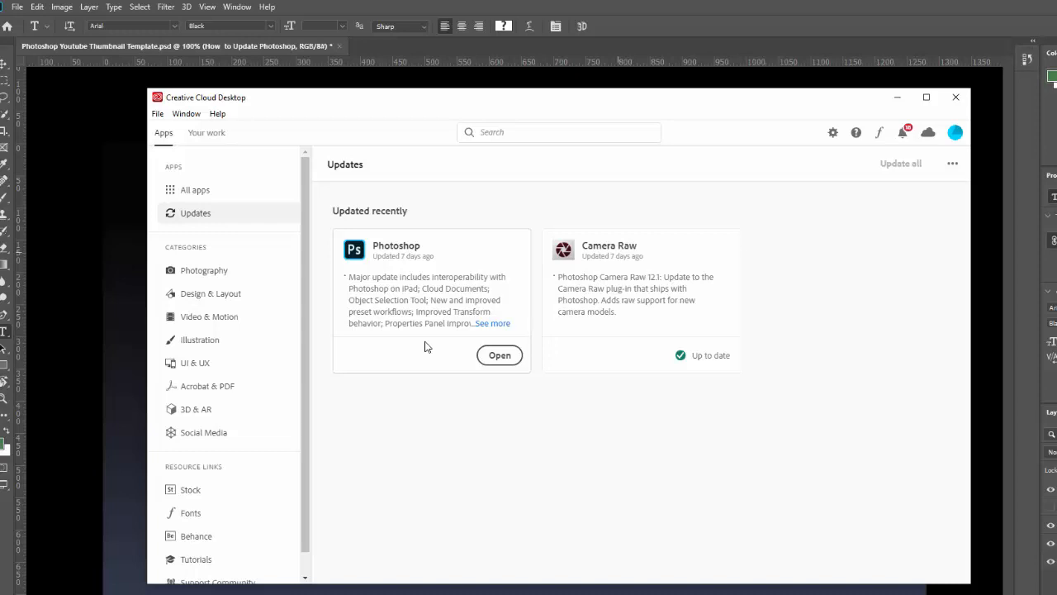
{"action": "mouse_move", "coordinate": [395, 254]}
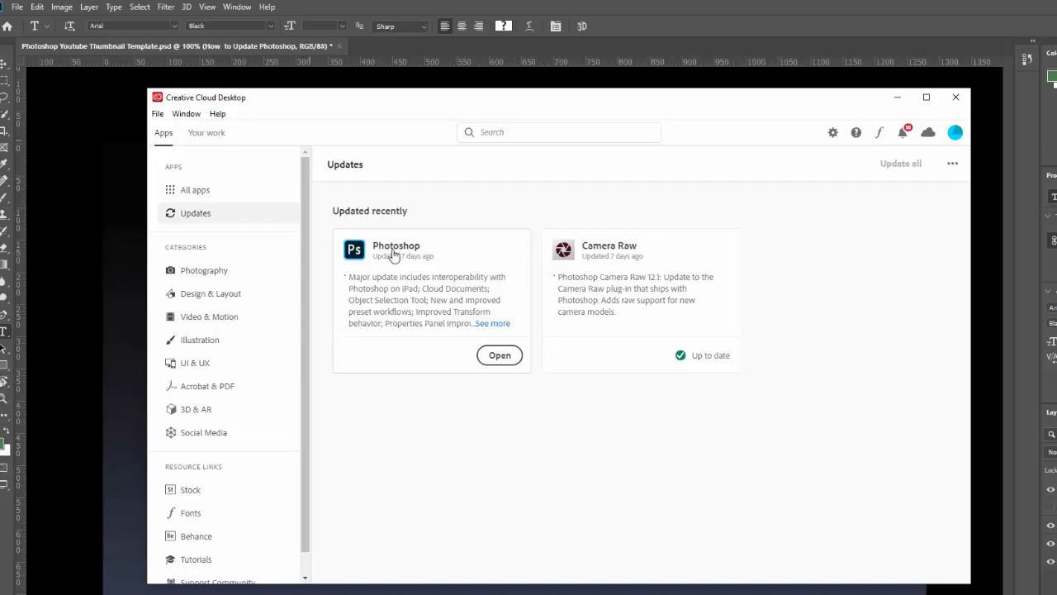
Show Photoshop's app details in Creative Cloud, confirming version 21.0.3.
{"action": "left_click", "coordinate": [397, 245]}
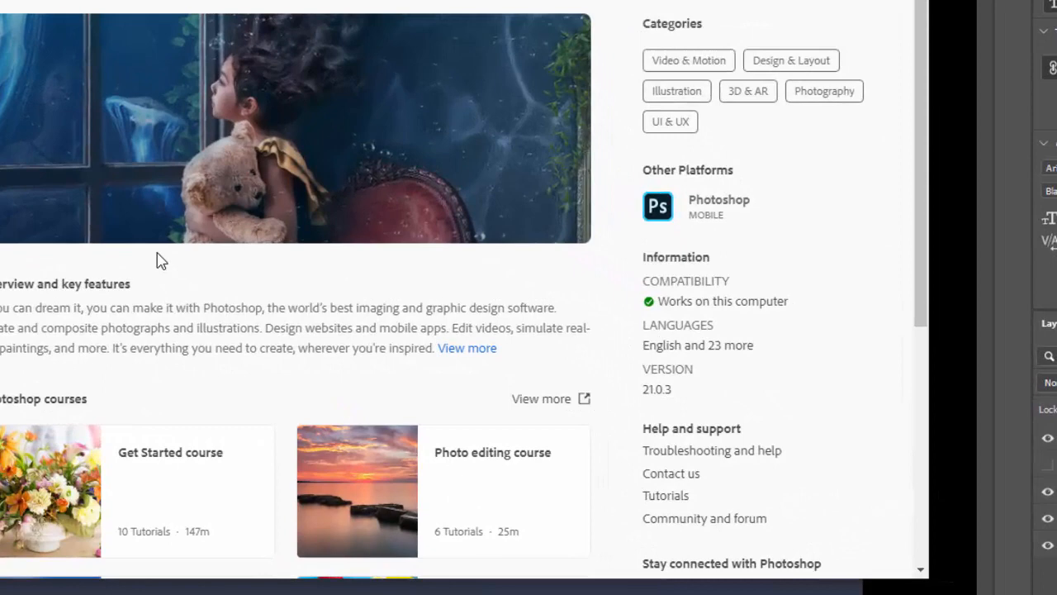
{"action": "mouse_move", "coordinate": [717, 388]}
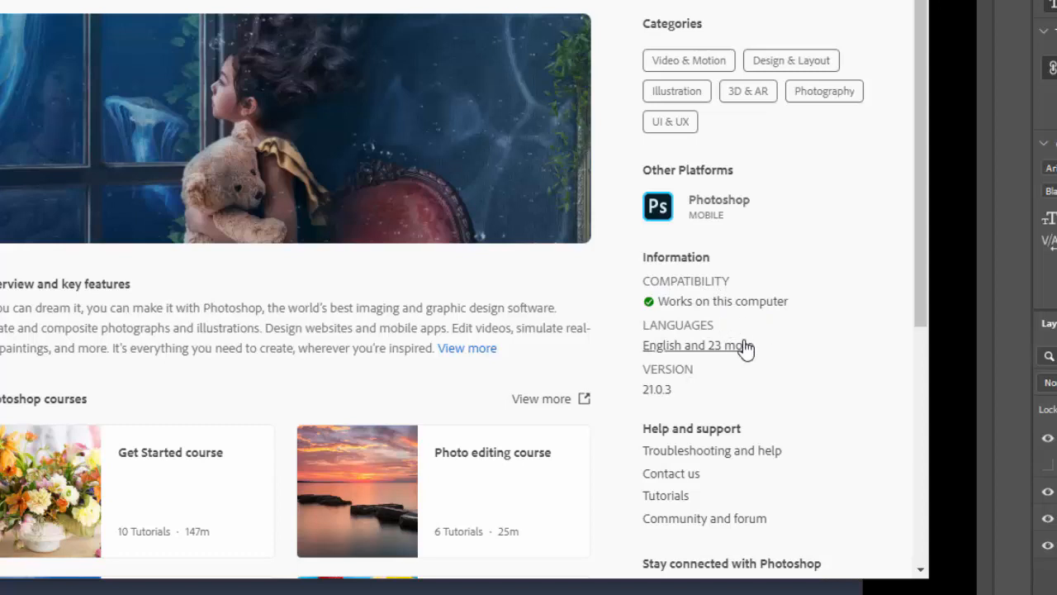
{"action": "mouse_move", "coordinate": [677, 406]}
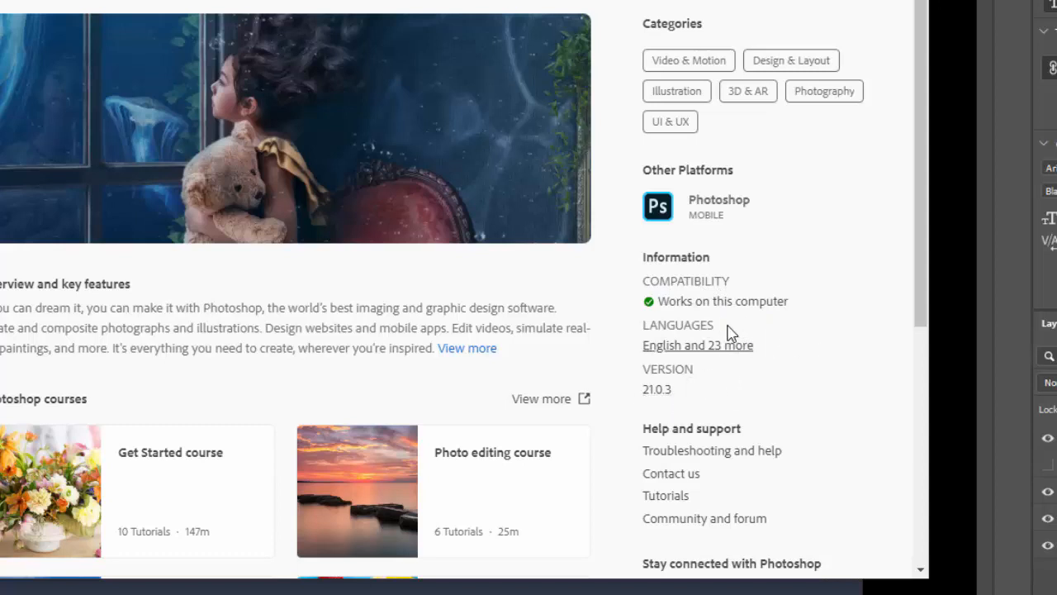
{"action": "mouse_move", "coordinate": [697, 404]}
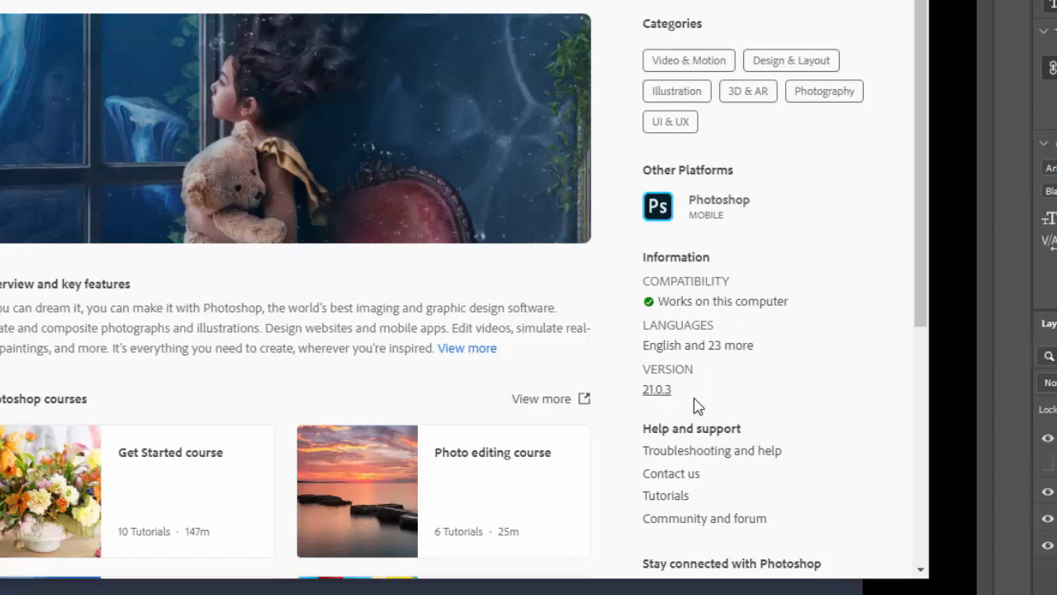
{"action": "mouse_move", "coordinate": [790, 313]}
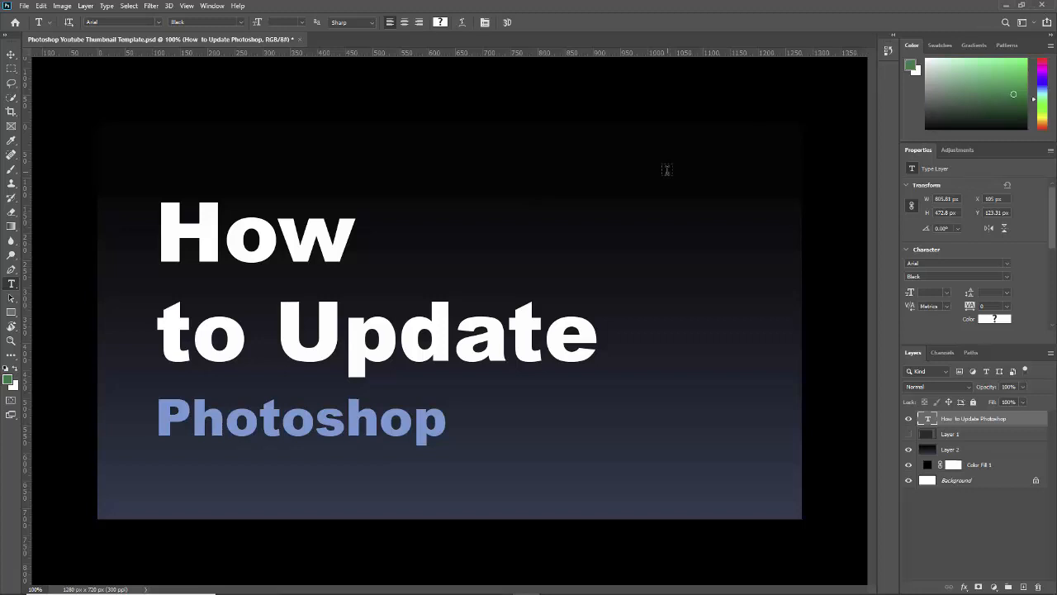
{"action": "mouse_move", "coordinate": [628, 174]}
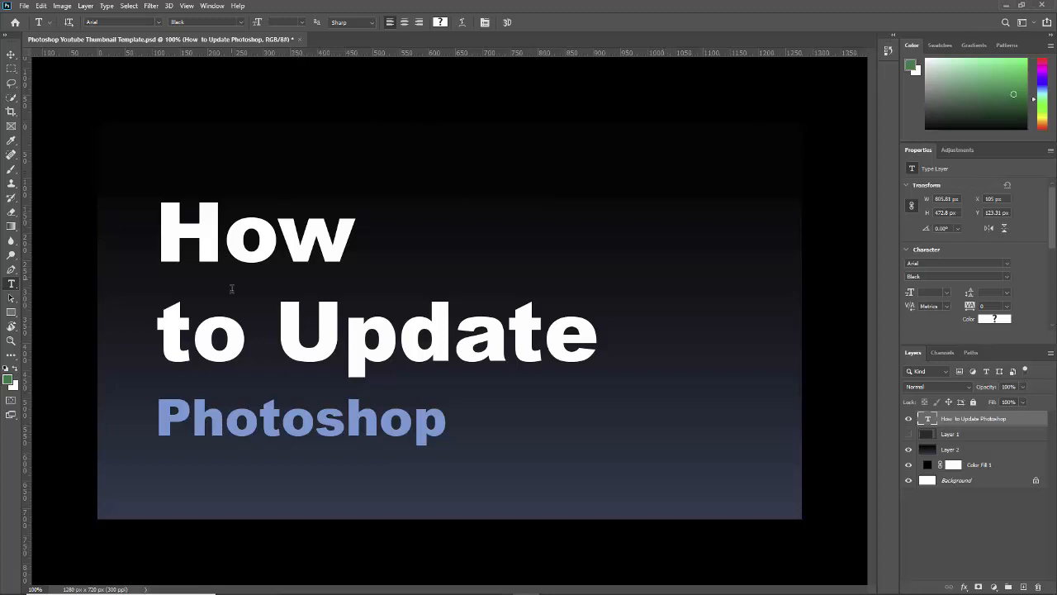
{"action": "mouse_move", "coordinate": [439, 169]}
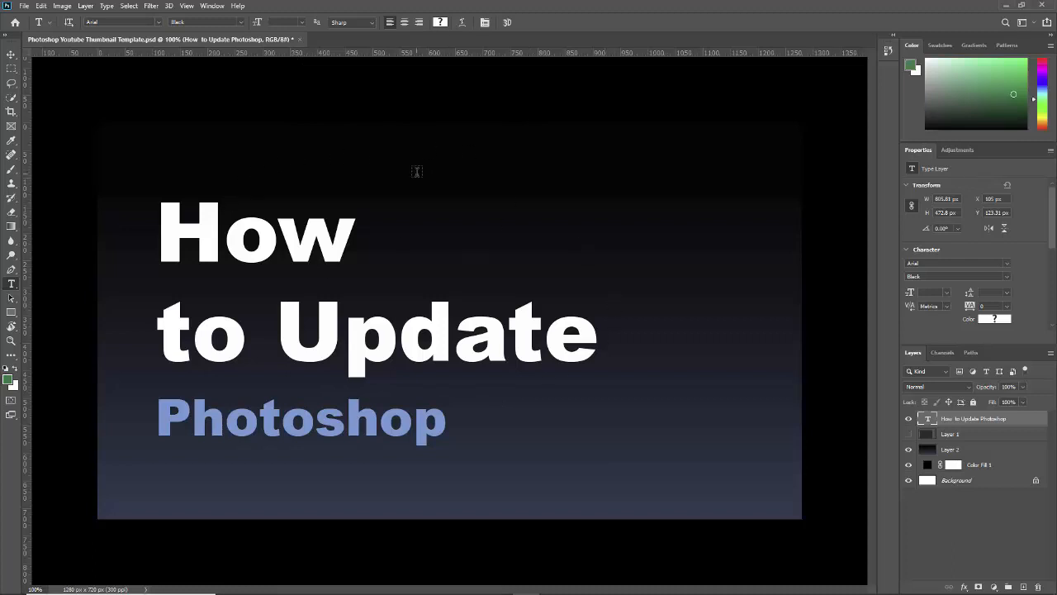
{"action": "mouse_move", "coordinate": [410, 146]}
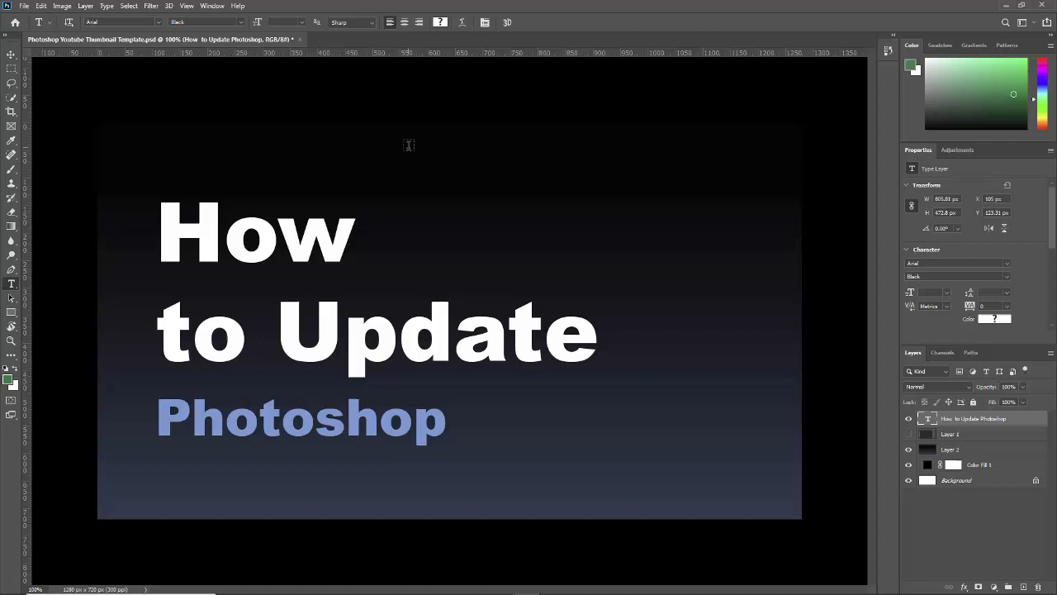
{"action": "mouse_move", "coordinate": [195, 86]}
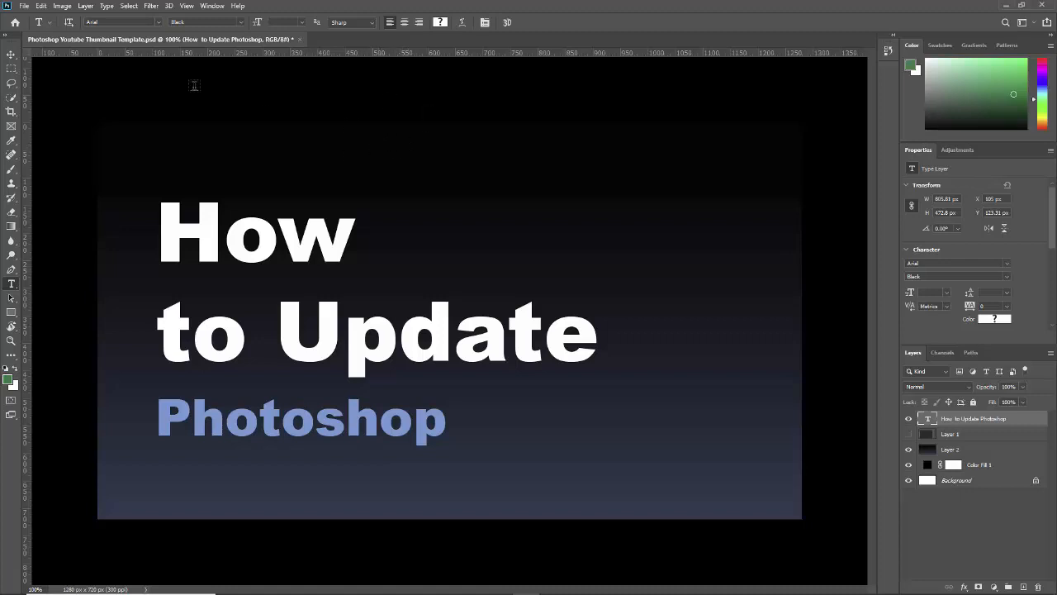
{"action": "mouse_move", "coordinate": [429, 134]}
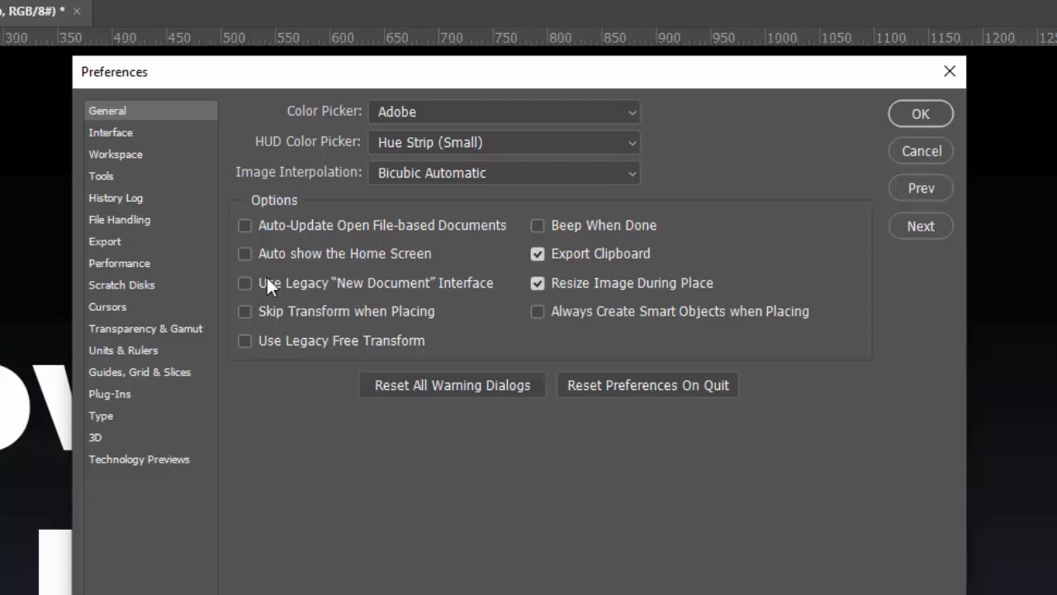
{"action": "mouse_move", "coordinate": [301, 261]}
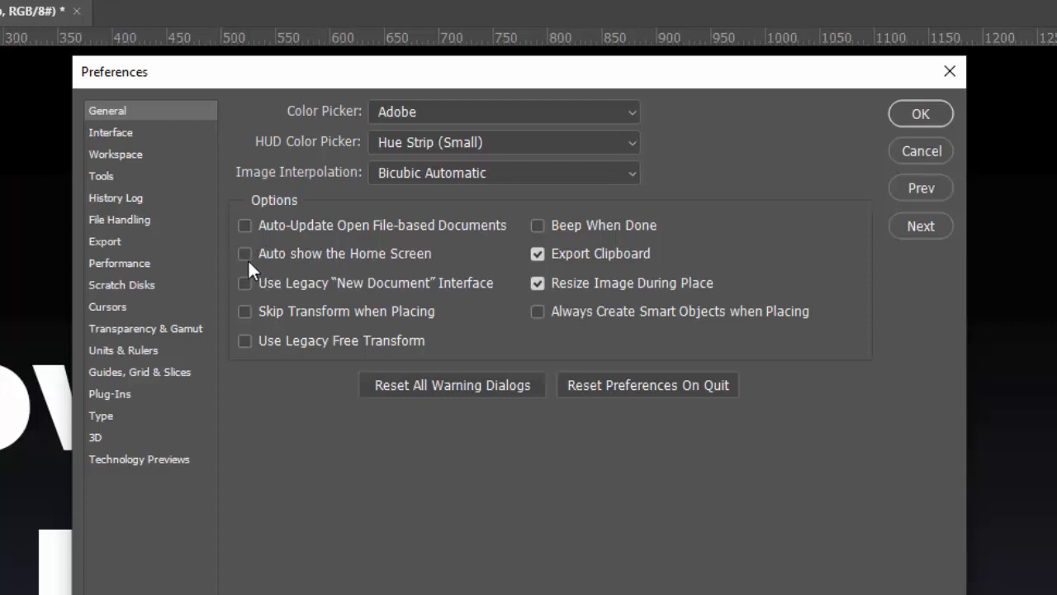
{"action": "mouse_move", "coordinate": [248, 261]}
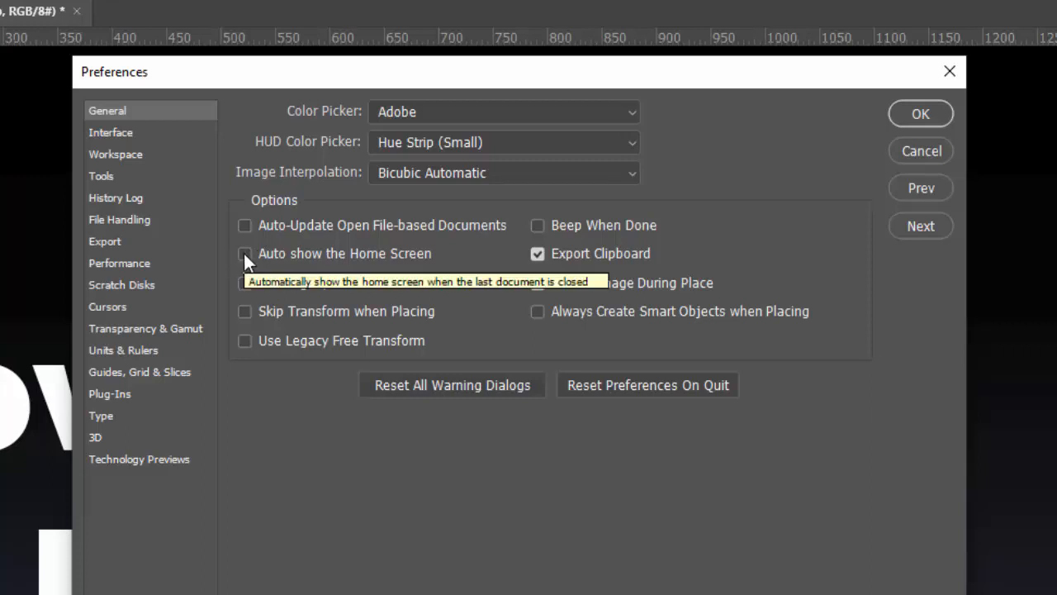
{"action": "mouse_move", "coordinate": [301, 267]}
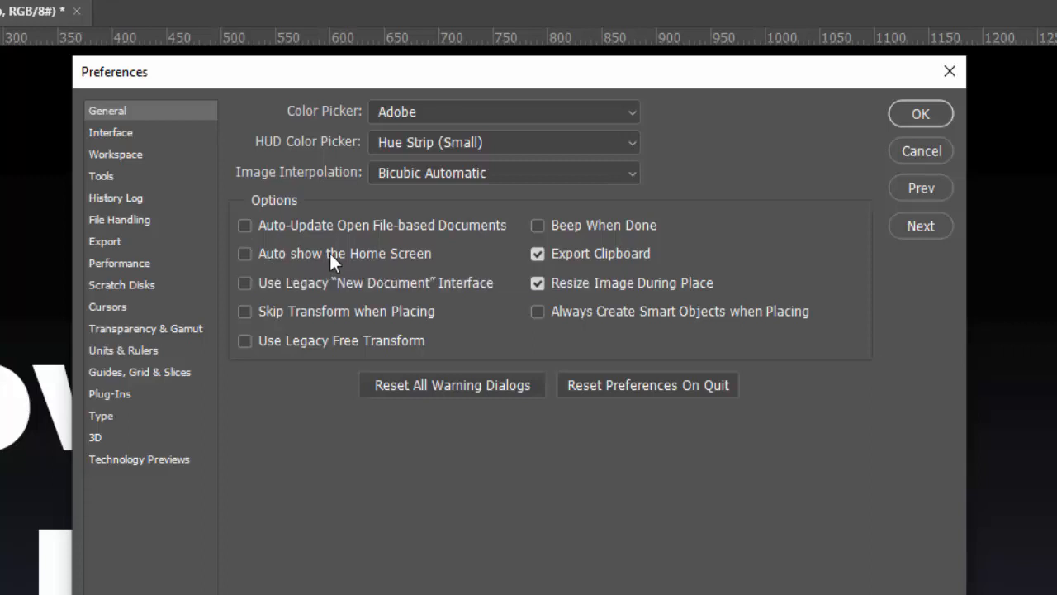
{"action": "mouse_move", "coordinate": [413, 271]}
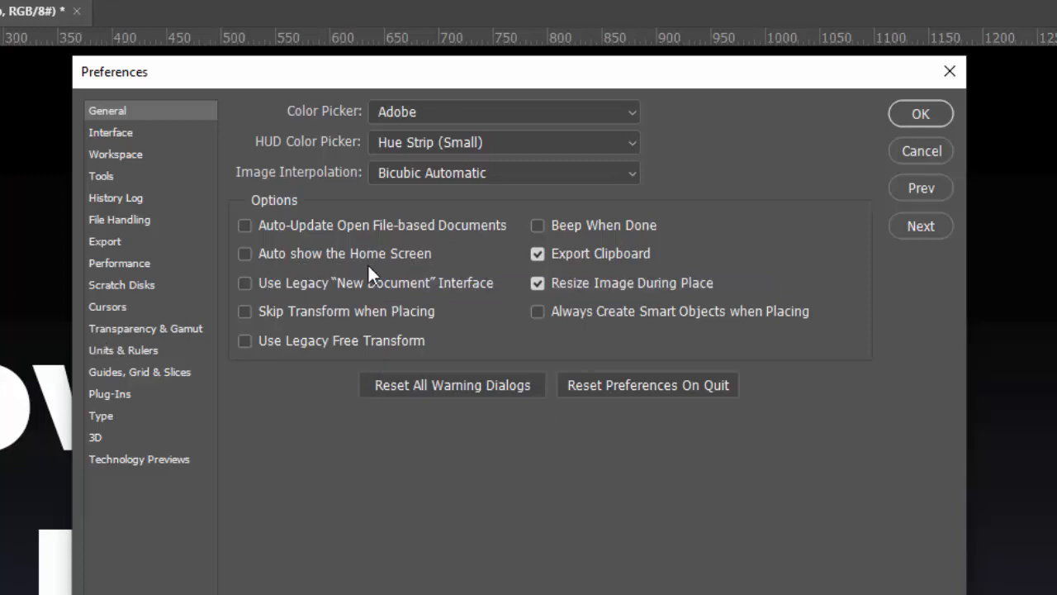
{"action": "mouse_move", "coordinate": [344, 254]}
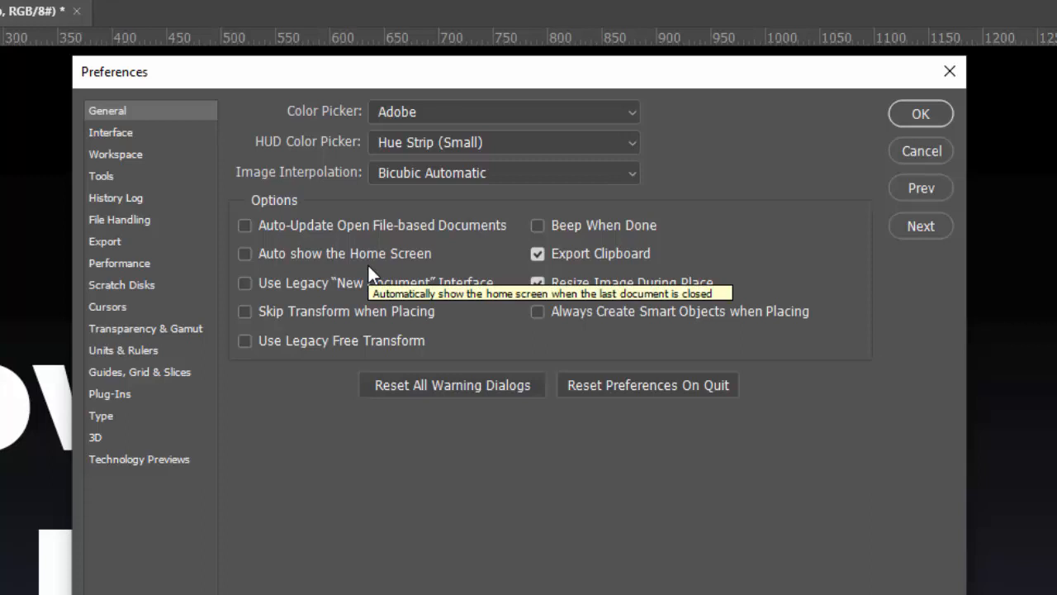
{"action": "mouse_move", "coordinate": [466, 264]}
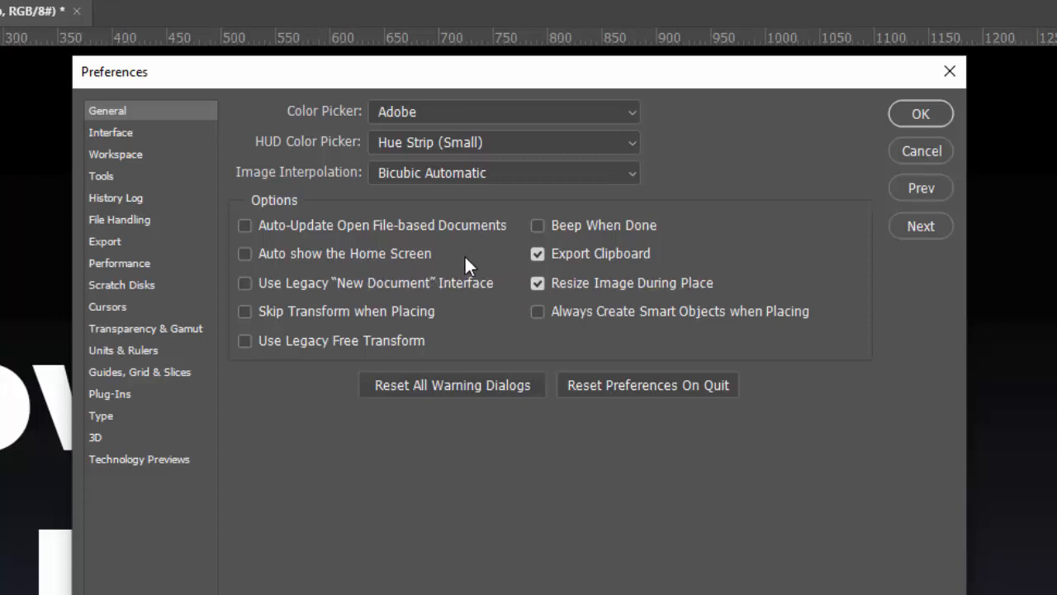
{"action": "mouse_move", "coordinate": [437, 263]}
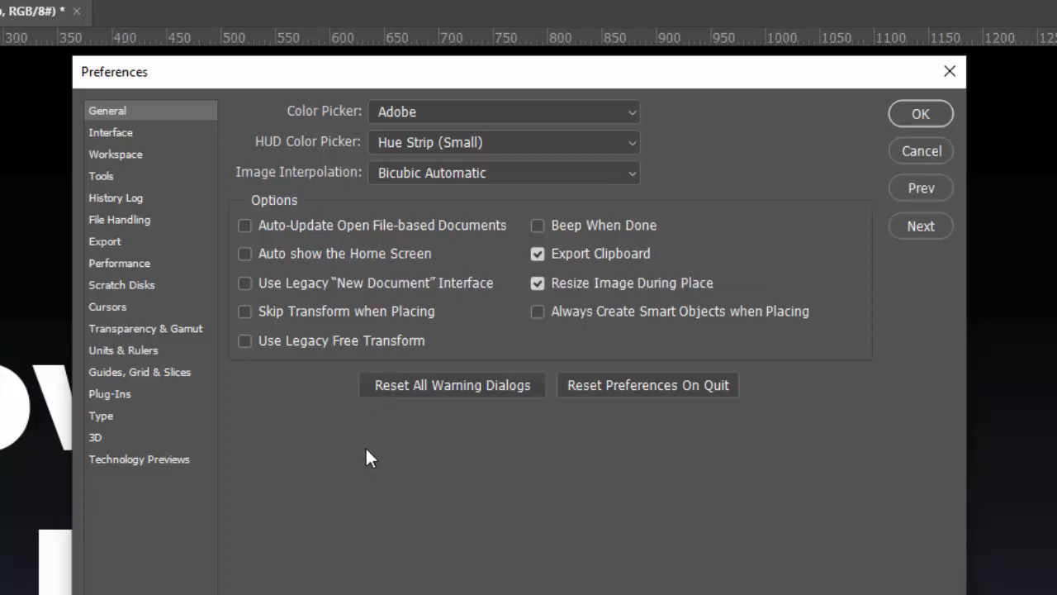
{"action": "mouse_move", "coordinate": [355, 403]}
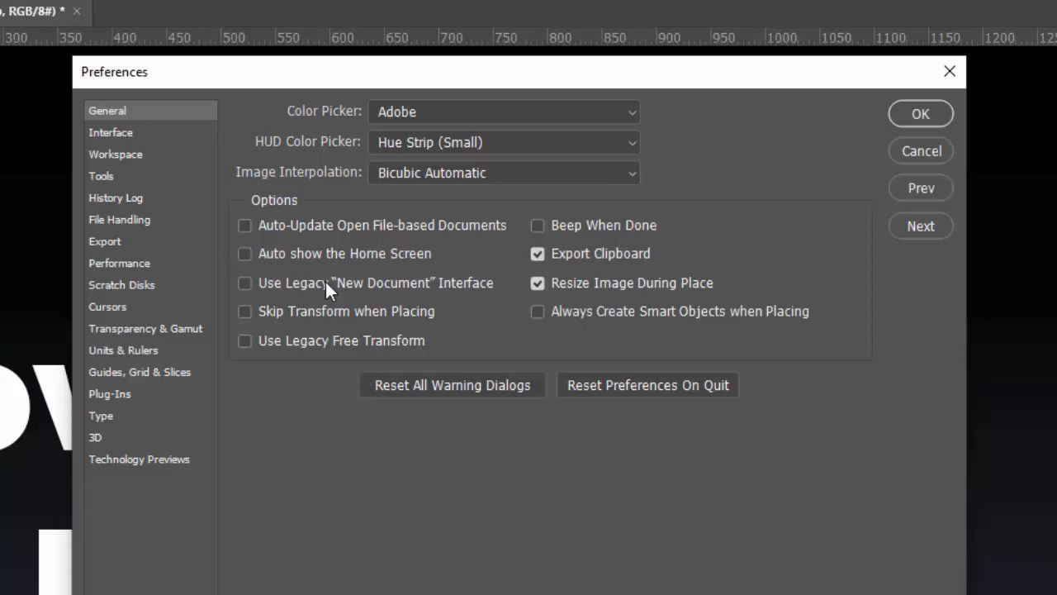
Review the Auto show the Home Screen checkbox in General preferences, leaving it unchecked.
{"action": "left_click", "coordinate": [244, 254]}
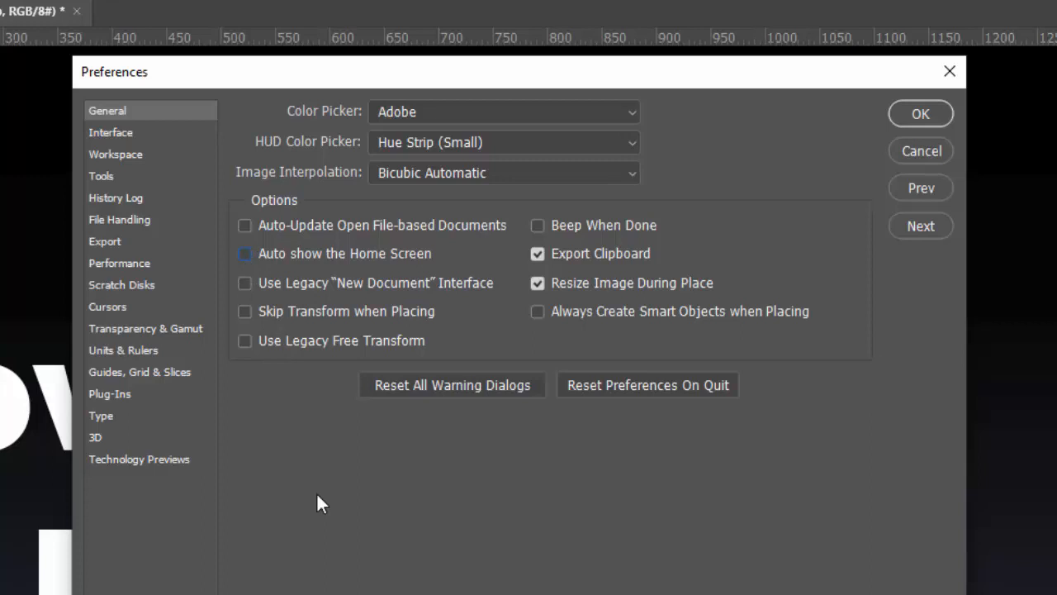
{"action": "mouse_move", "coordinate": [370, 525]}
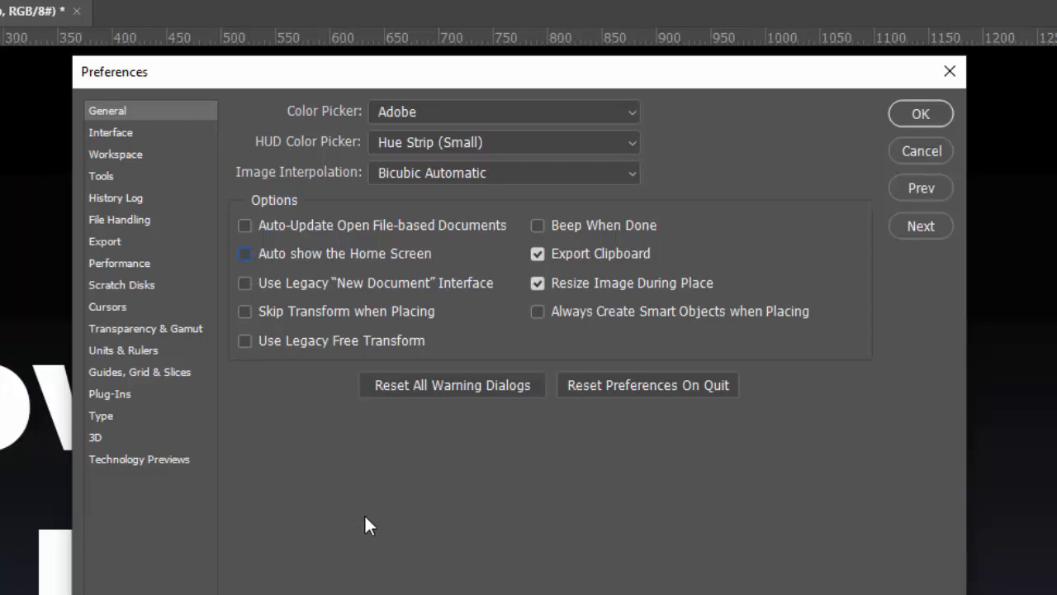
{"action": "mouse_move", "coordinate": [370, 520]}
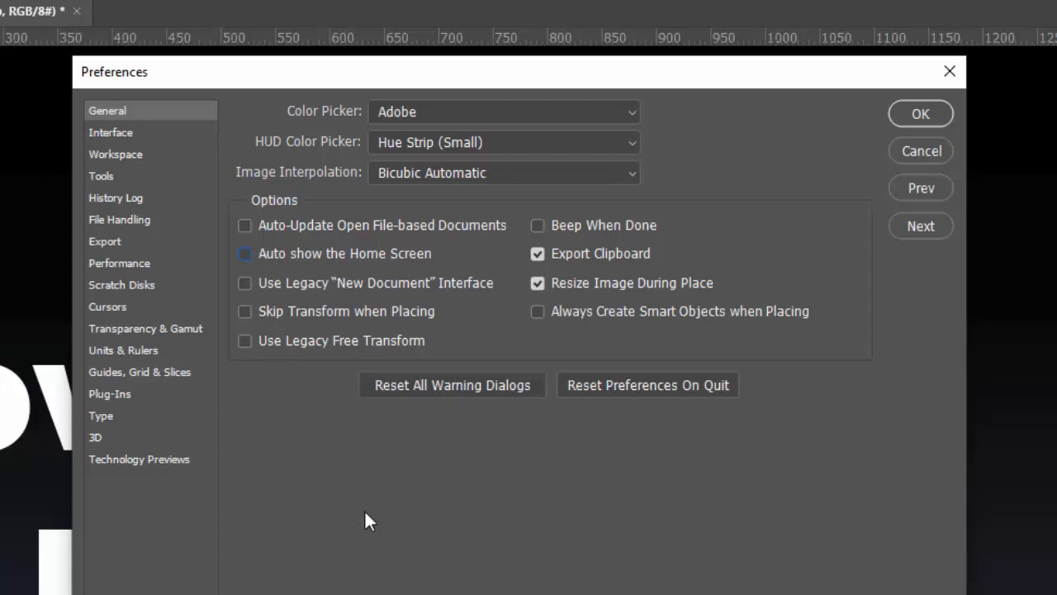
{"action": "mouse_move", "coordinate": [466, 440]}
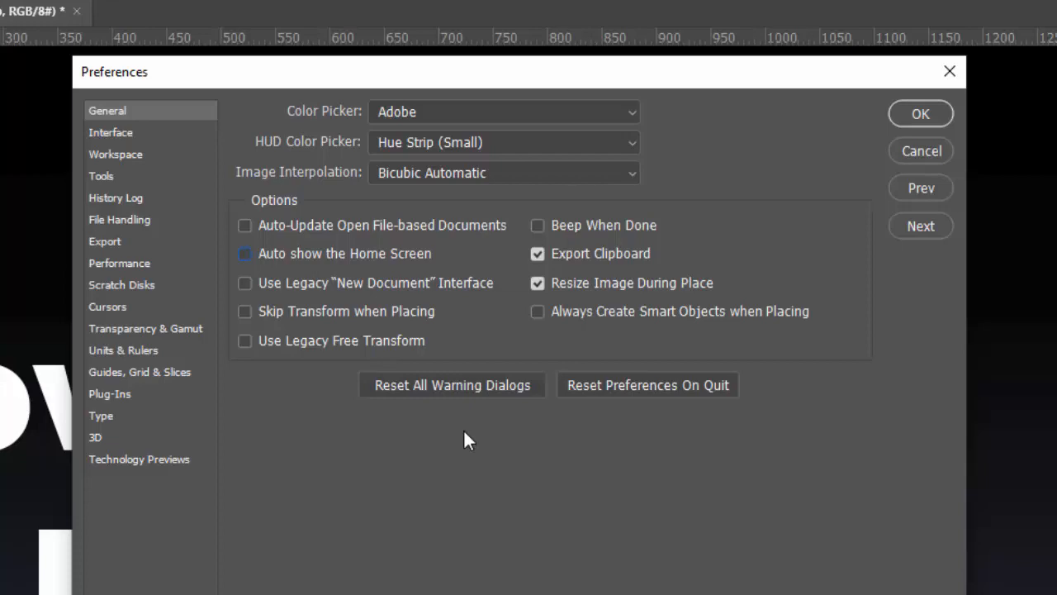
{"action": "mouse_move", "coordinate": [978, 89]}
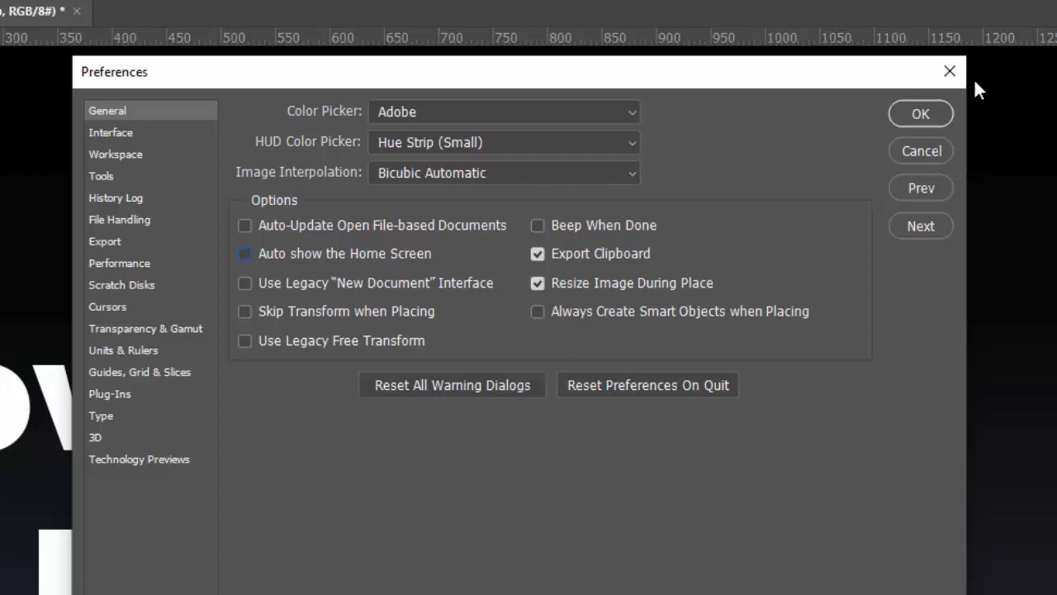
Close Preferences unchanged, glance at the Help menu, and select the Move tool.
{"action": "left_click", "coordinate": [920, 112]}
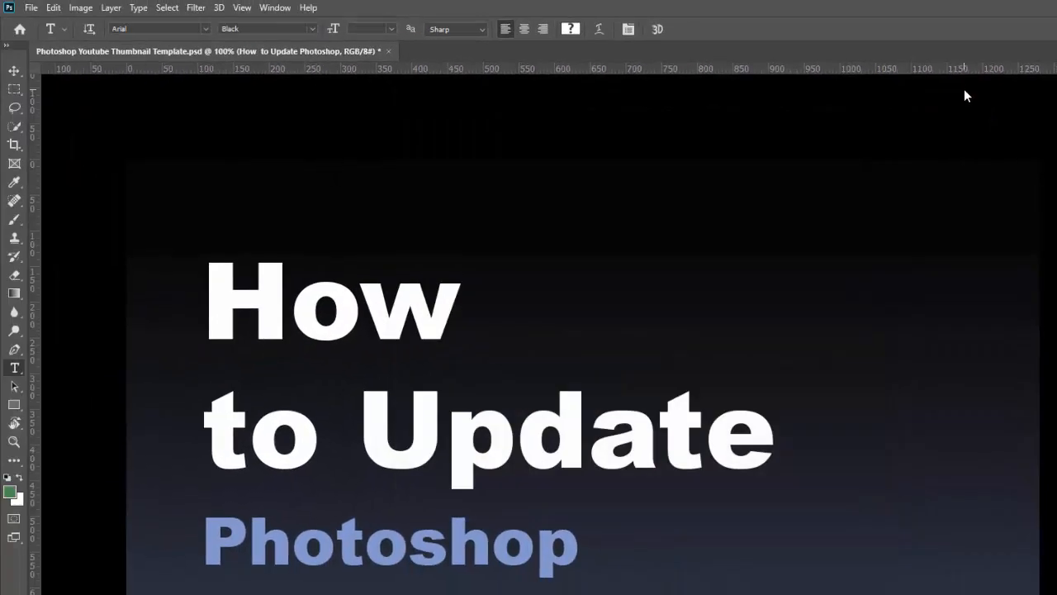
{"action": "left_click", "coordinate": [308, 6]}
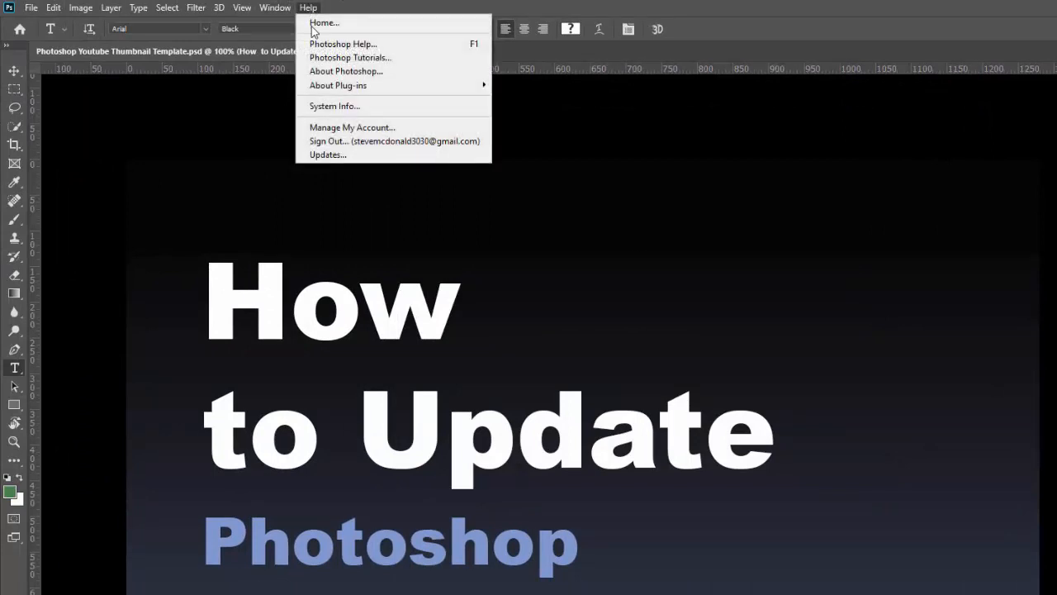
{"action": "mouse_move", "coordinate": [664, 146]}
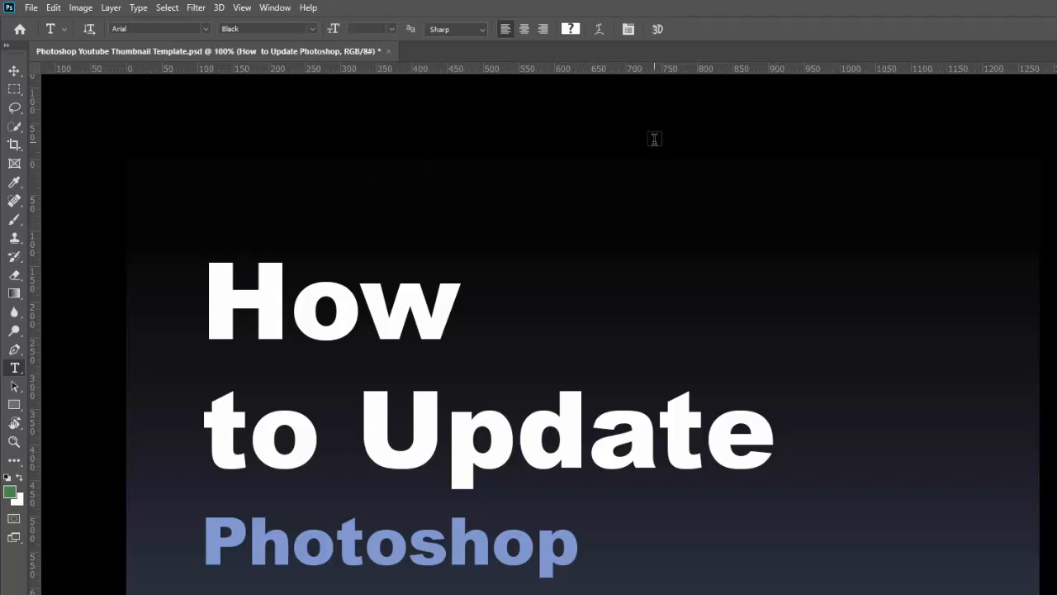
{"action": "left_click", "coordinate": [14, 69]}
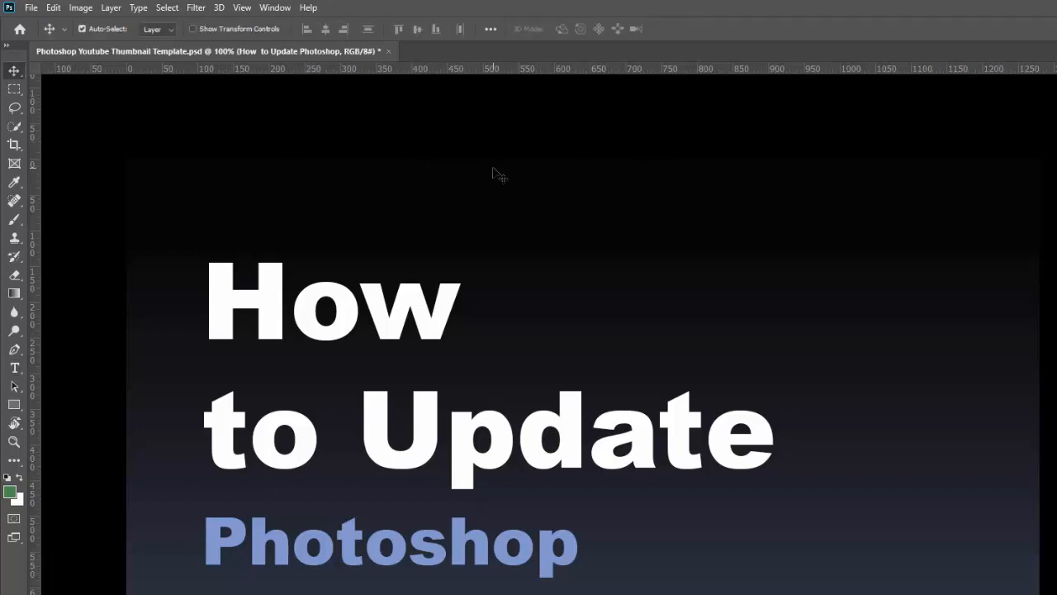